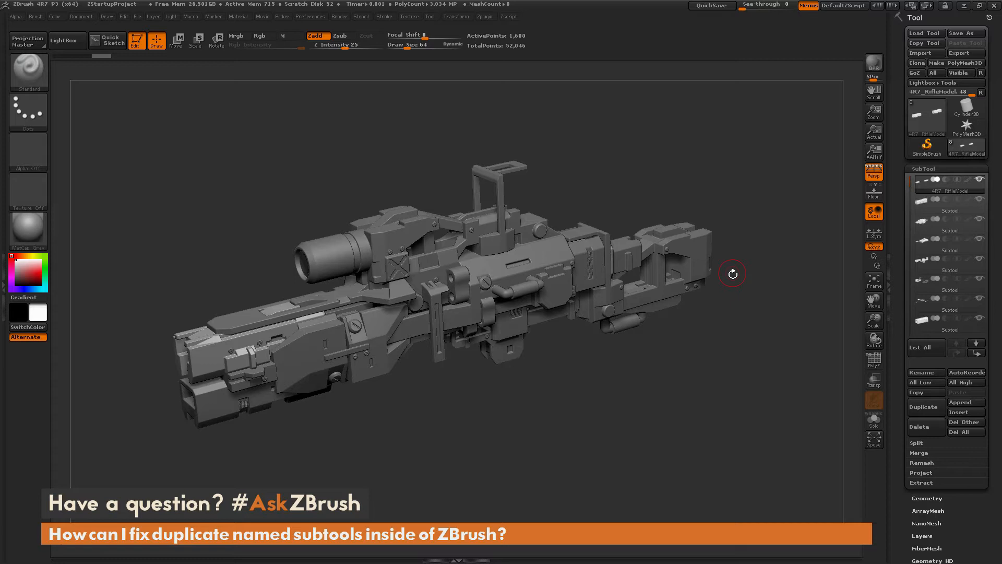
mouse_move(735, 288)
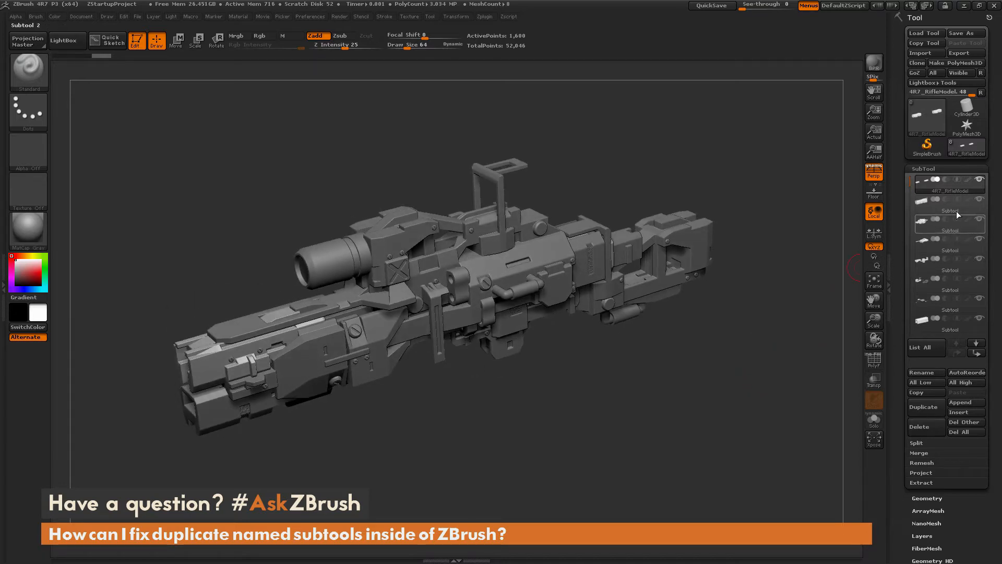
Inspect several rifle subtools in the SubTool list, confirming they all share the name 'Subtool'.
left_click(950, 239)
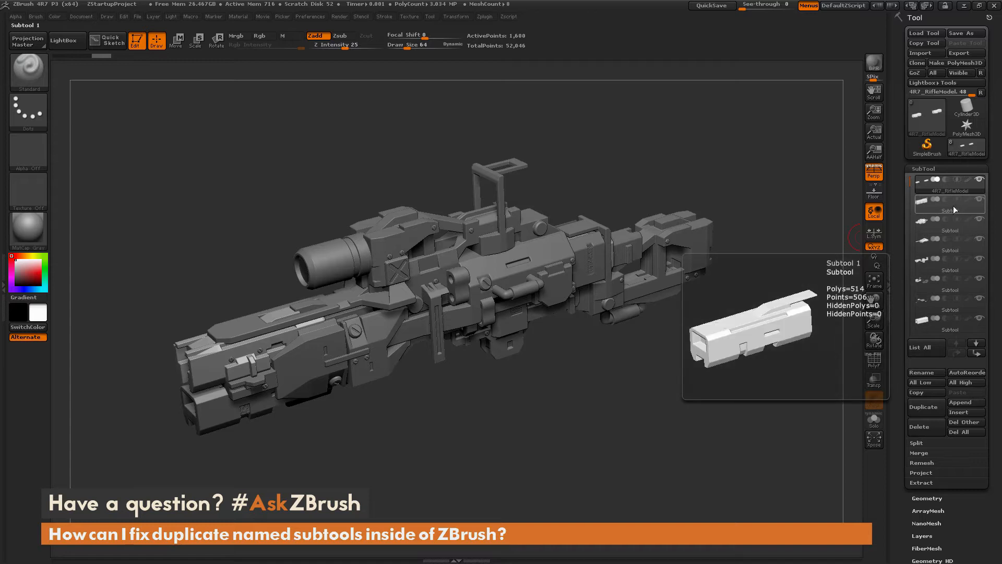
left_click(946, 303)
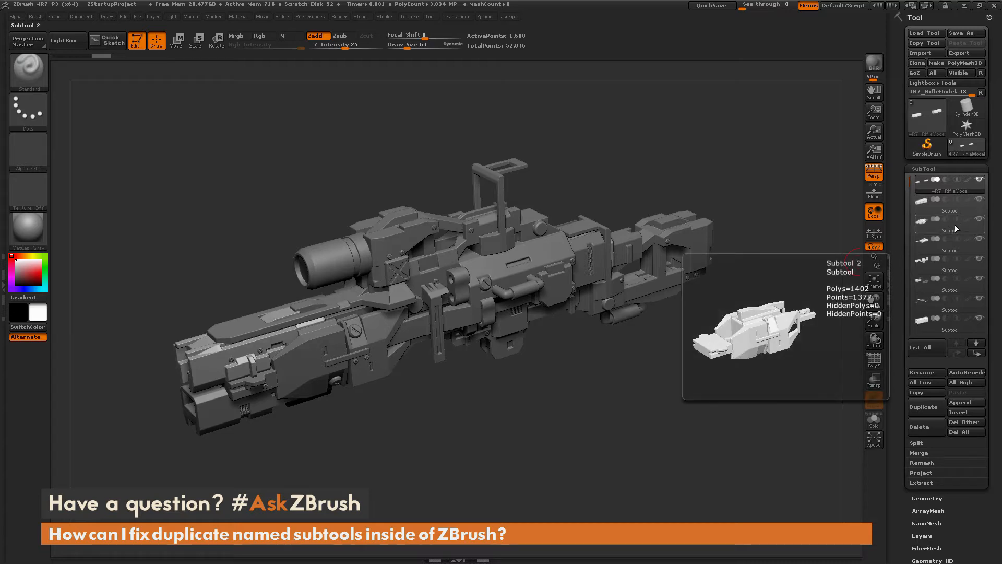
left_click(946, 281)
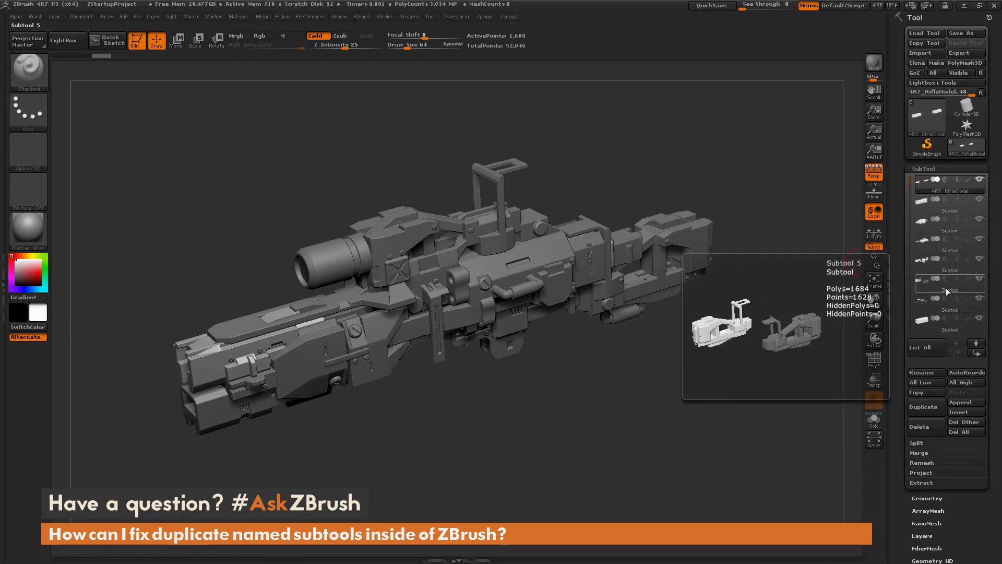
left_click(939, 225)
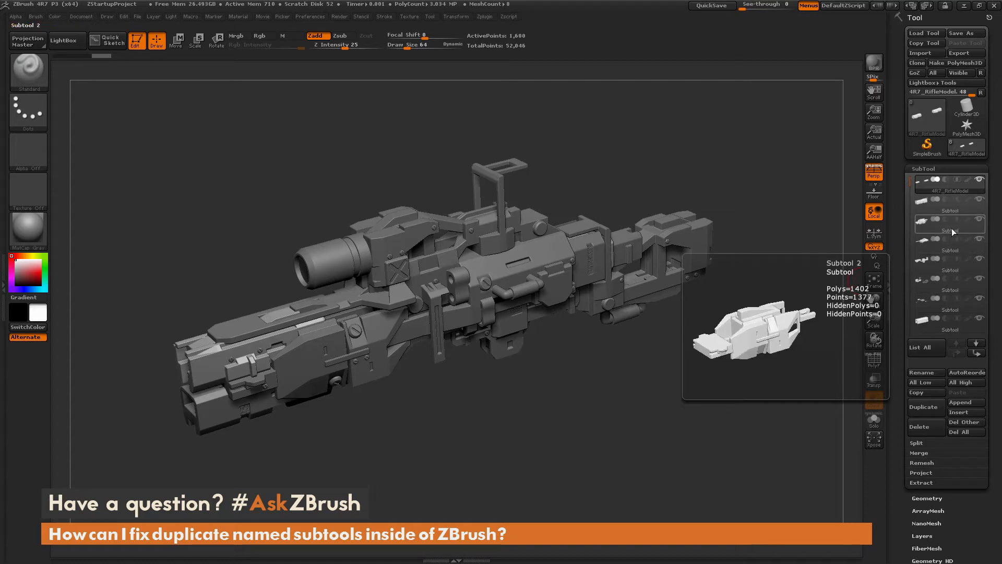
left_click(950, 261)
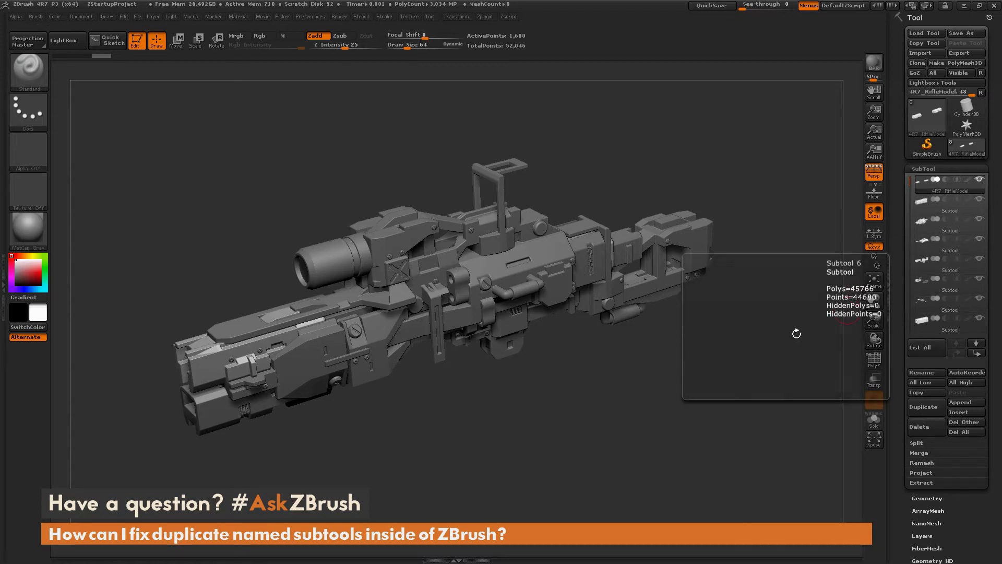
mouse_move(691, 376)
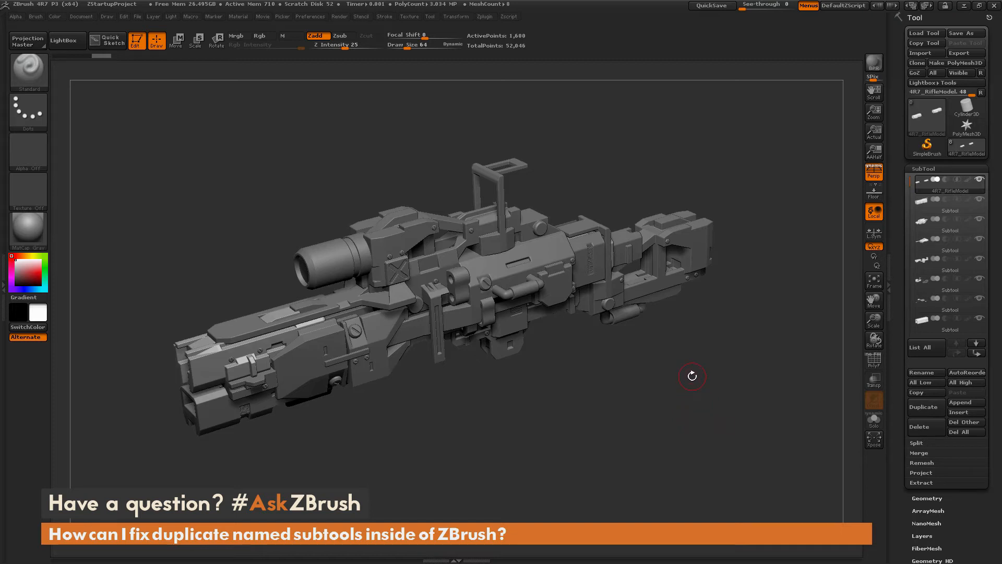
Launch SubTool Master from the Zplugin menu with Correct duplicate SubTool names selected.
left_click(485, 16)
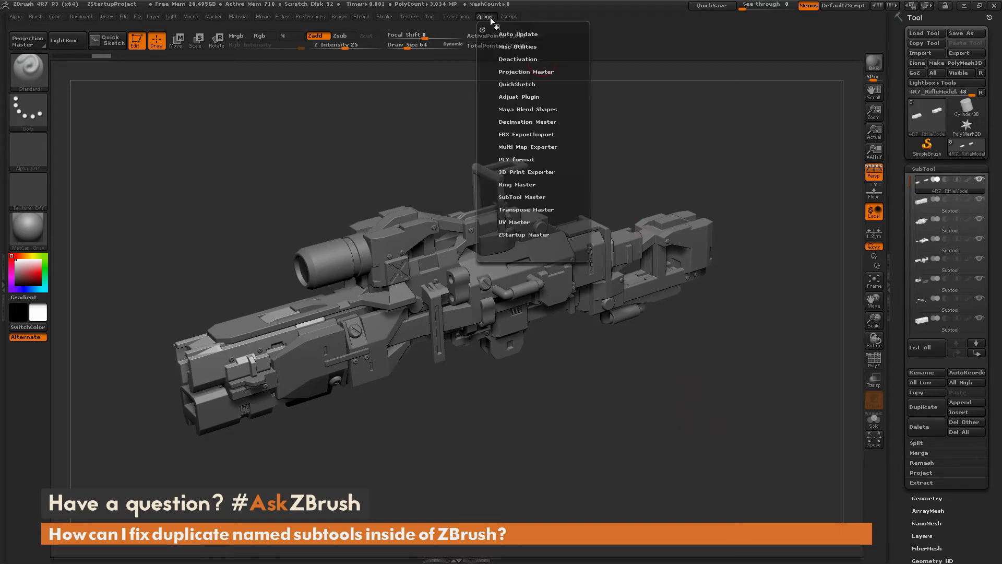
mouse_move(529, 195)
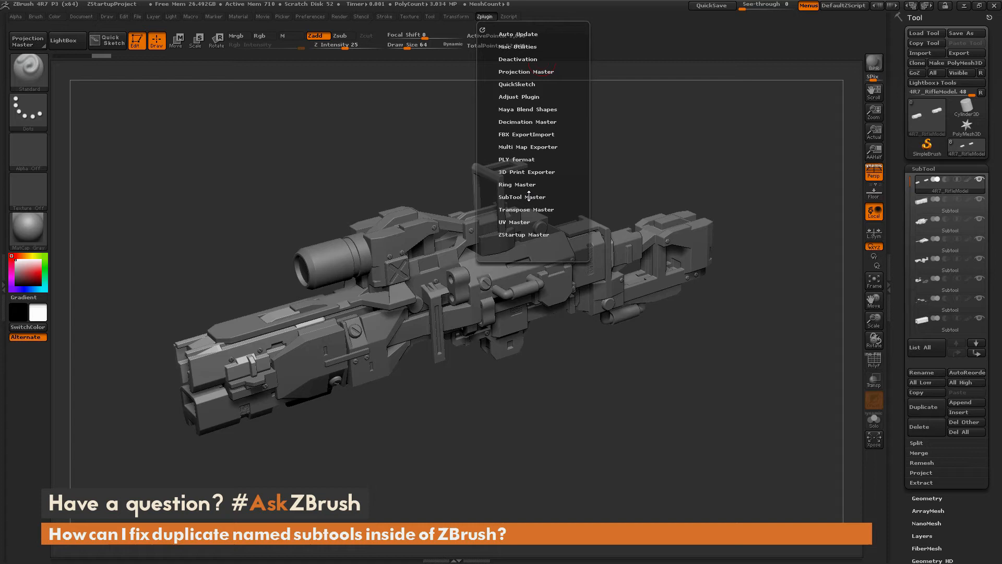
left_click(522, 196)
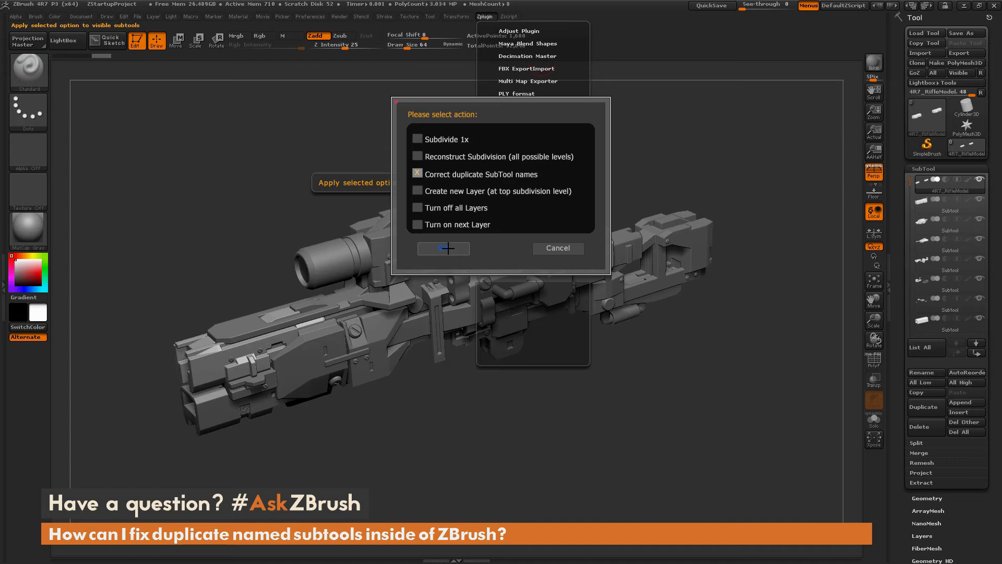
Apply the correction and verify the subtools now read Subtool, Subtool_copy1 through Subtool_copy6.
left_click(443, 248)
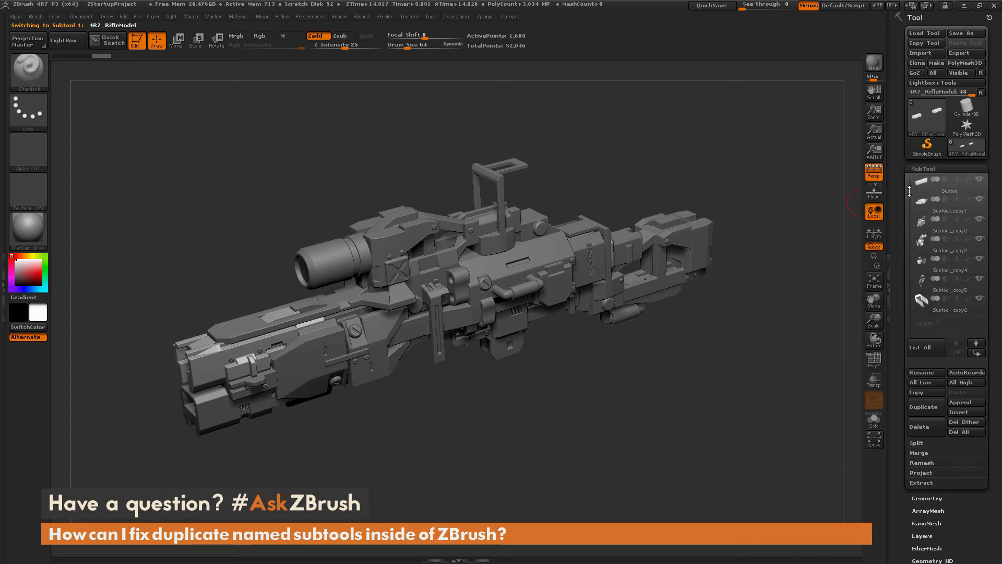
left_click(949, 191)
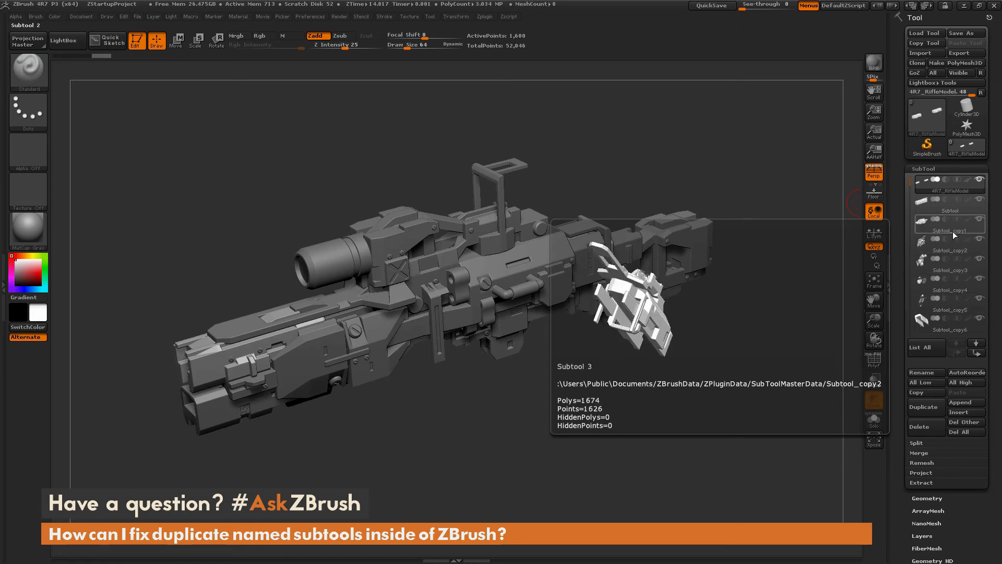
left_click(951, 211)
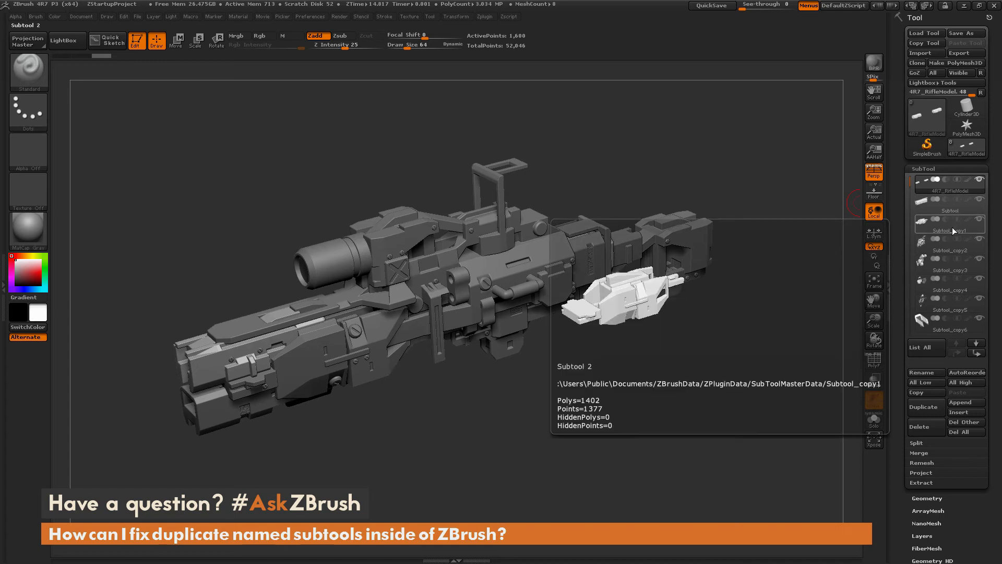
left_click(949, 270)
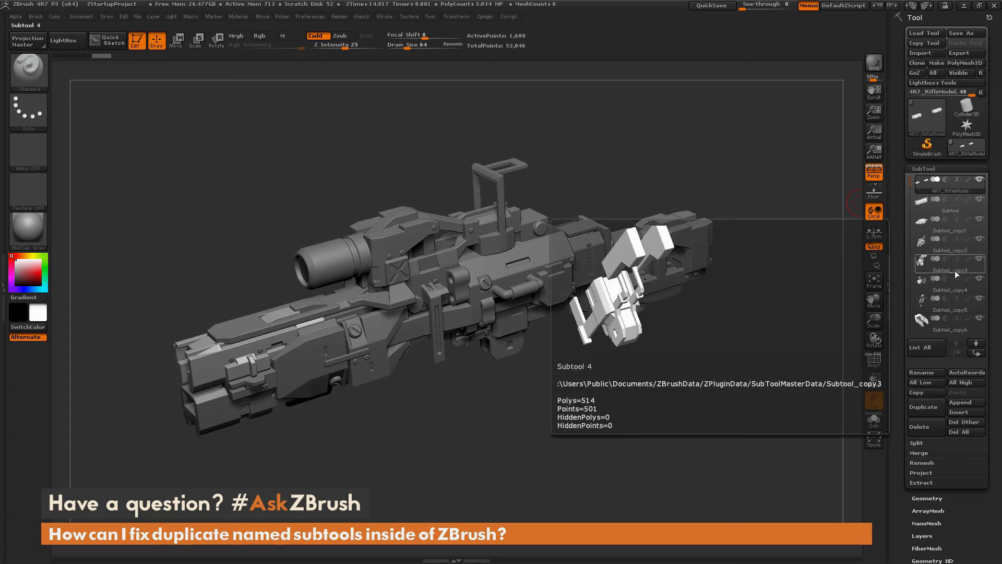
left_click(949, 285)
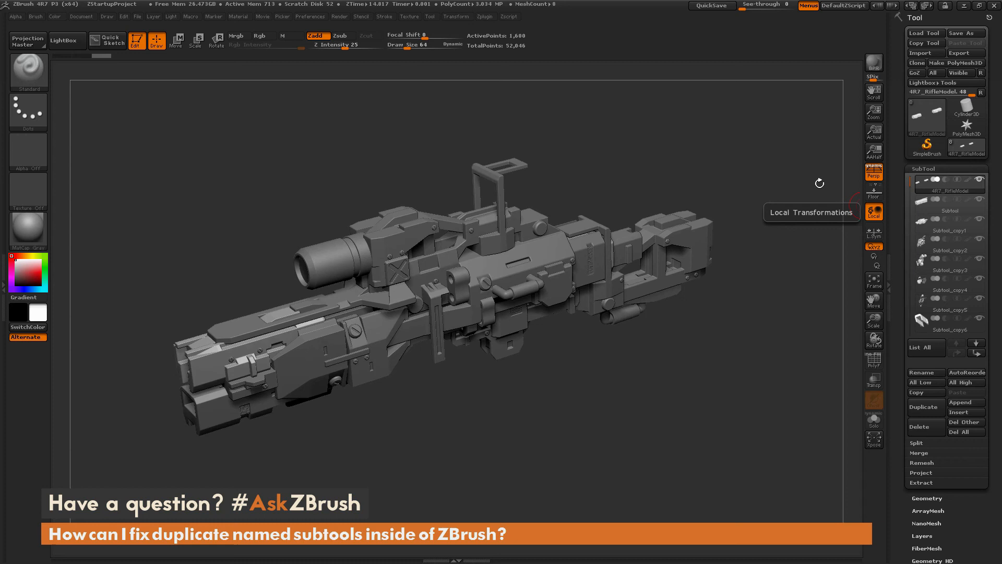
mouse_move(716, 191)
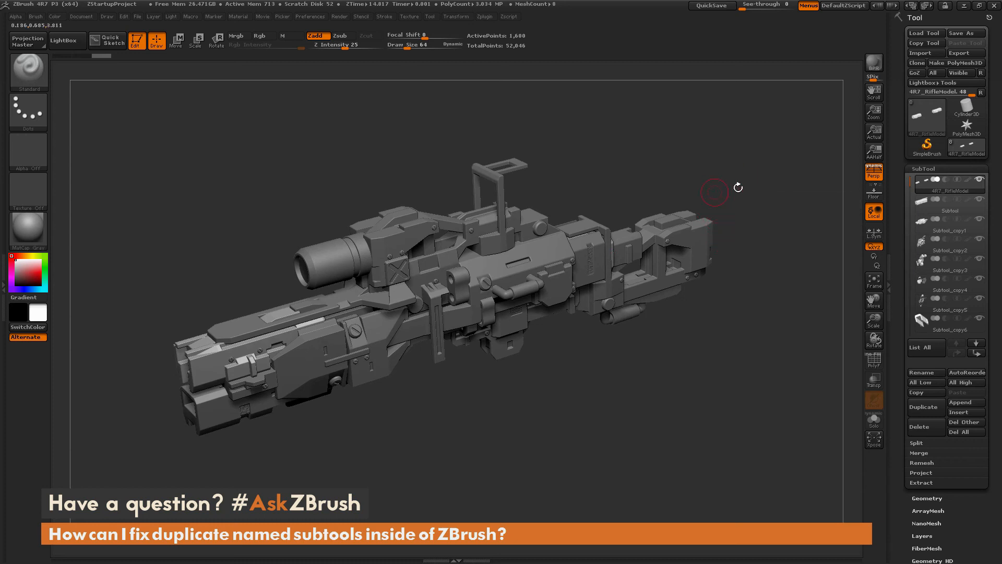
mouse_move(755, 267)
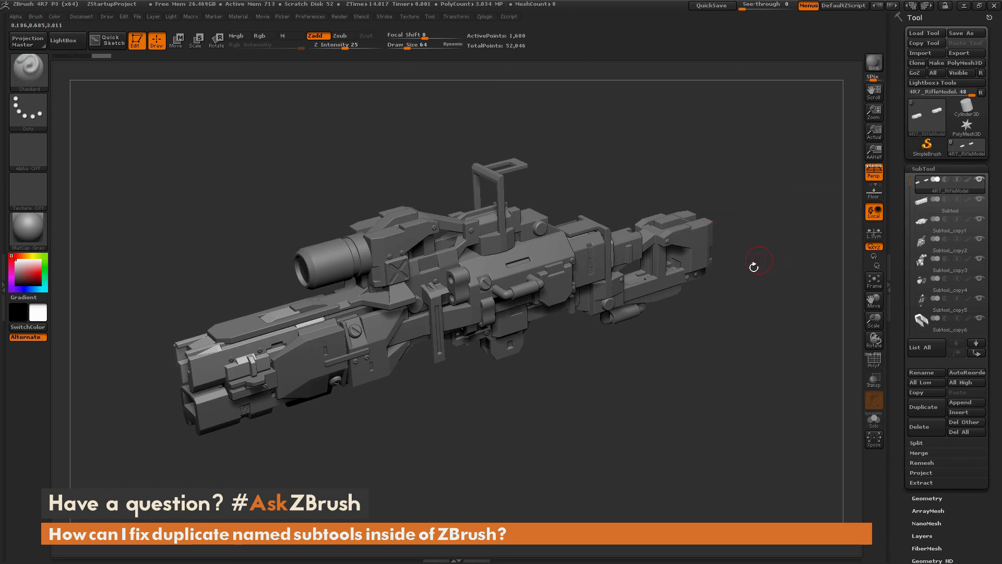
mouse_move(768, 253)
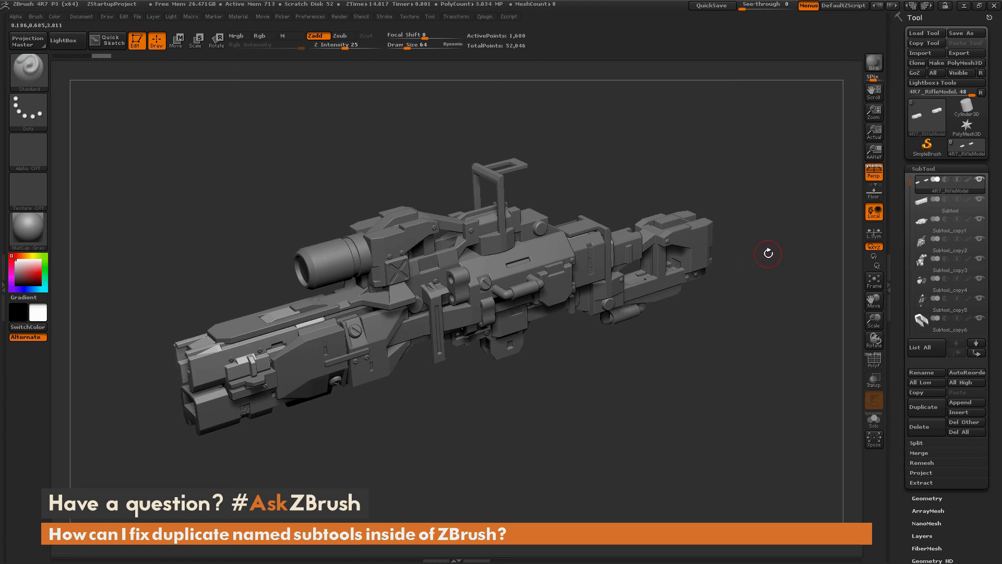